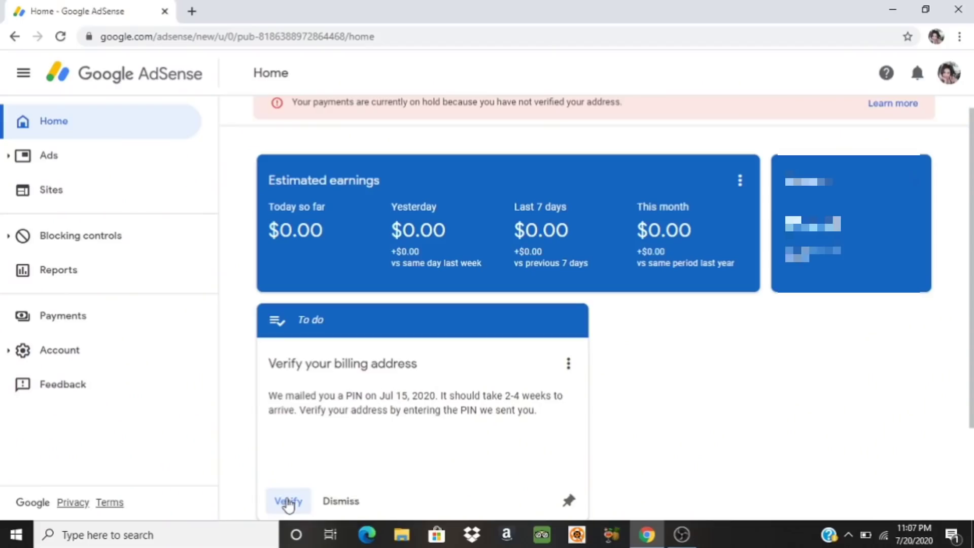
# - Start billing-address verification from the 'Verify your billing address' card to reach the PIN form
pyautogui.click(287, 501)
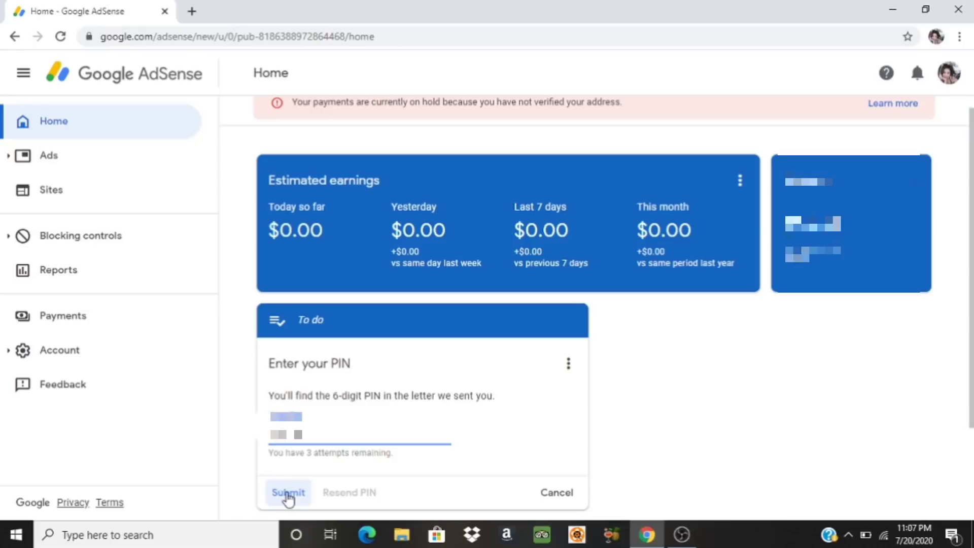
pyautogui.click(287, 492)
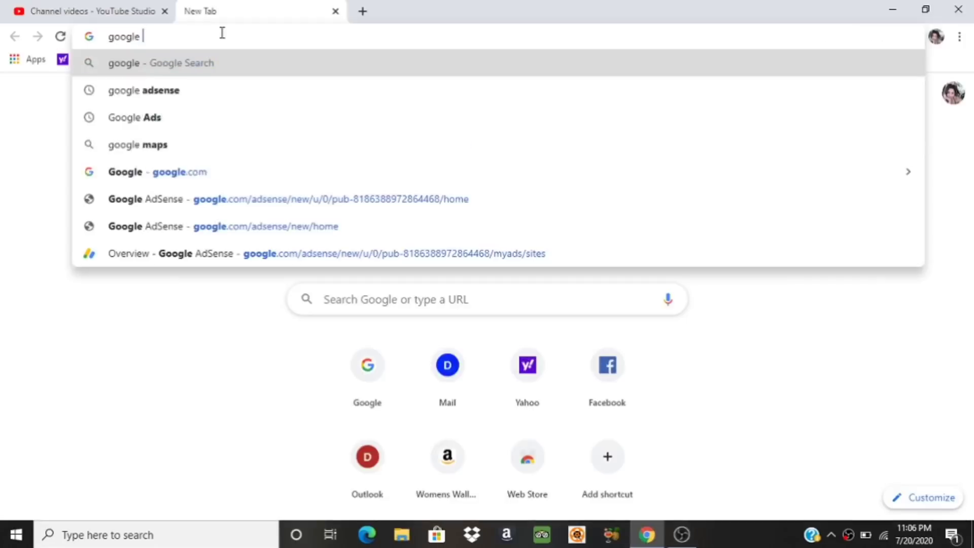
# - Search Google for 'google adsense' and scroll through the results
pyautogui.write('adsense')
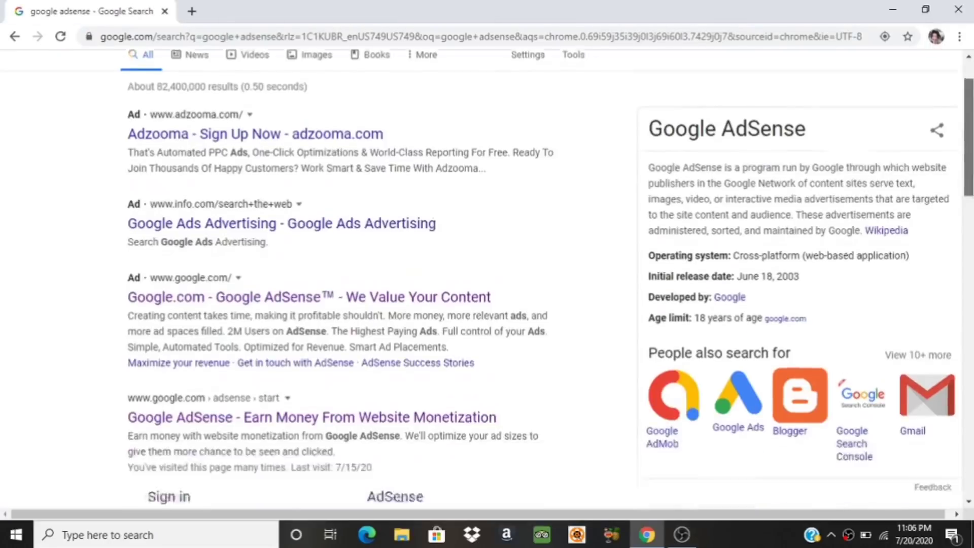
pyautogui.scroll(-3)
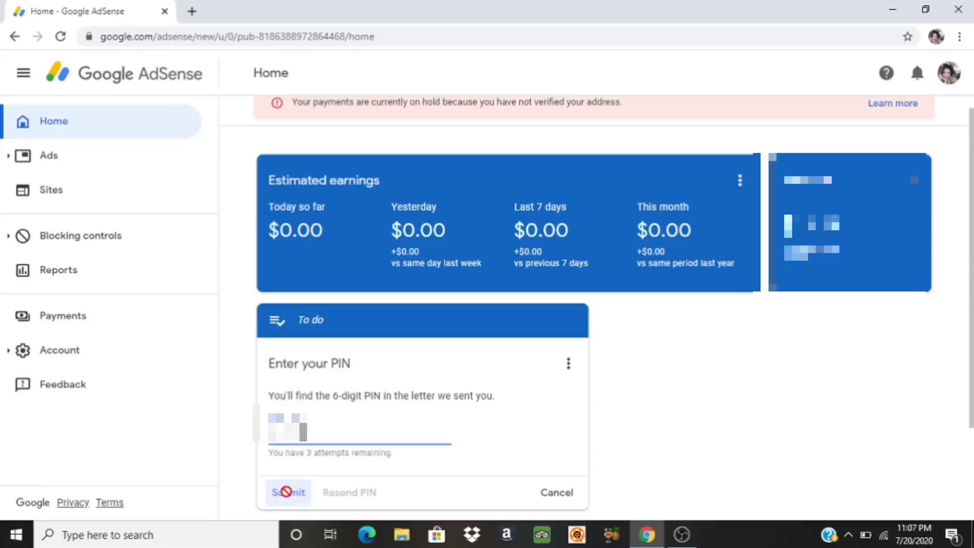
# - Submit the 6-digit PIN and dismiss the 'Thanks for providing the PIN' message
pyautogui.click(288, 492)
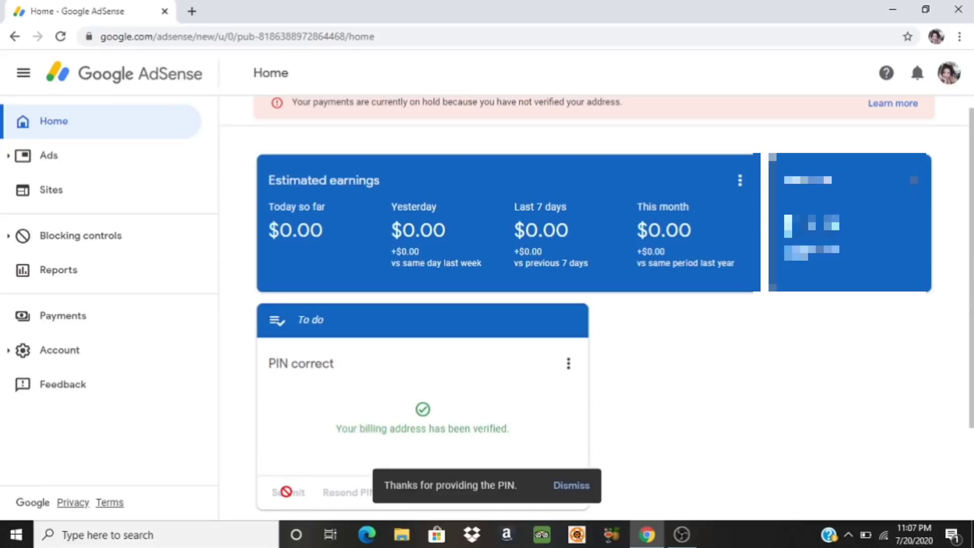
pyautogui.click(570, 485)
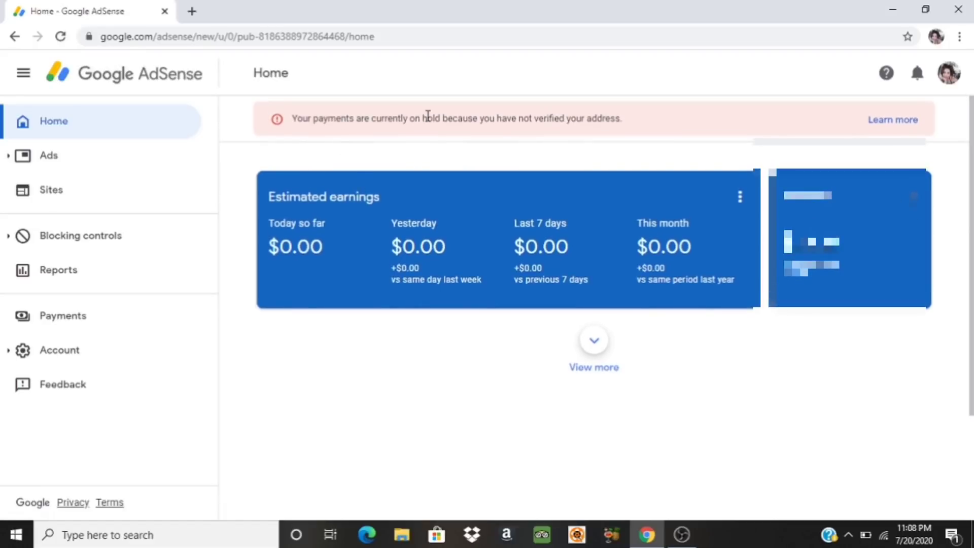
pyautogui.moveTo(410, 138)
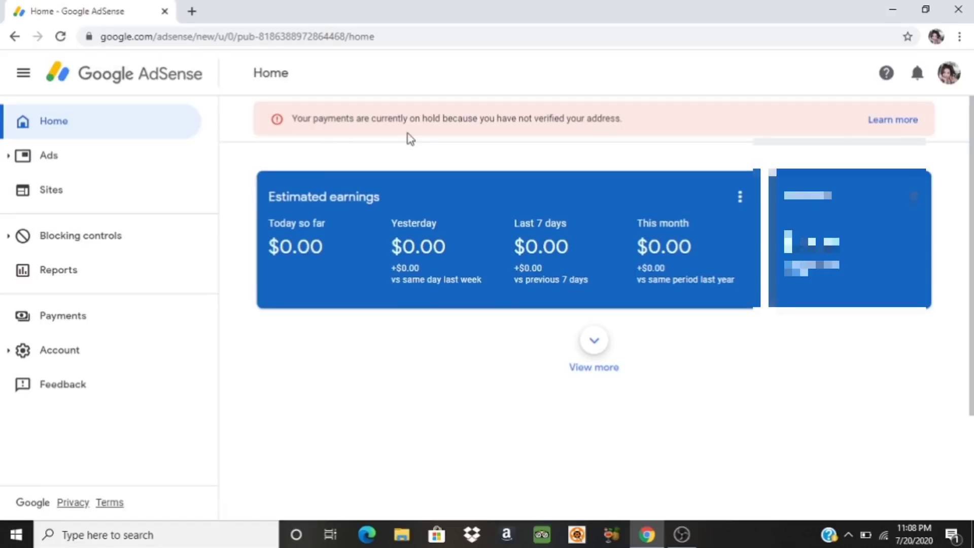
pyautogui.moveTo(146, 140)
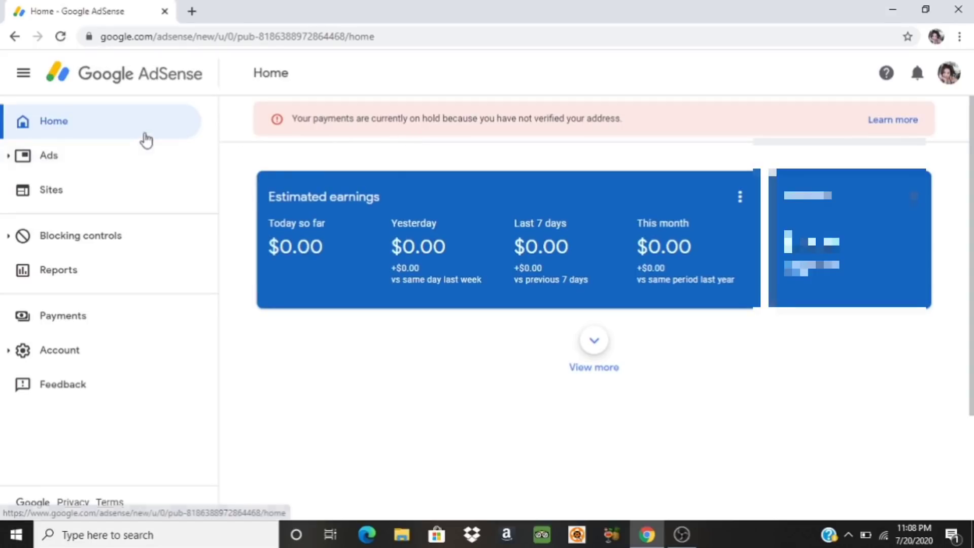
pyautogui.moveTo(60, 36)
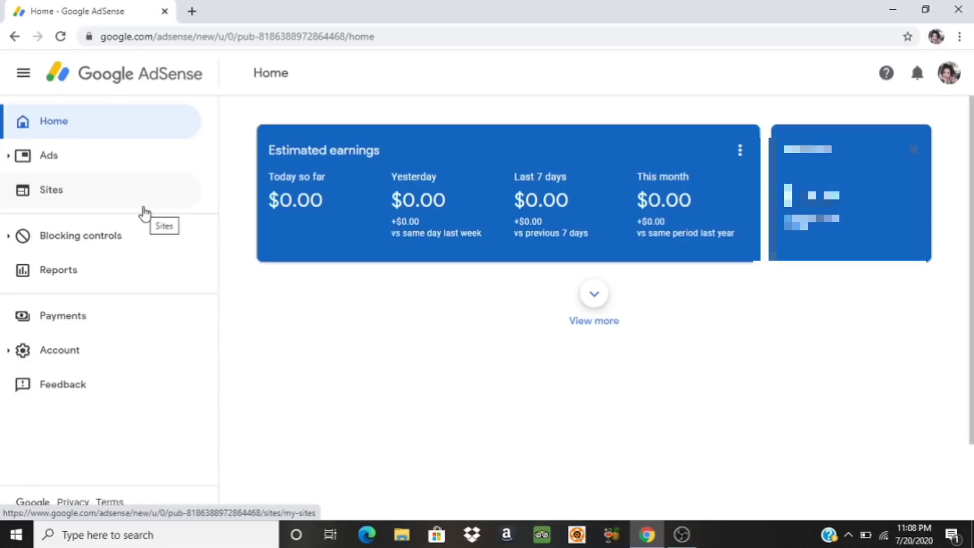
# - Open YouTube from the bookmark in a new tab and show the profile account menu
pyautogui.click(191, 11)
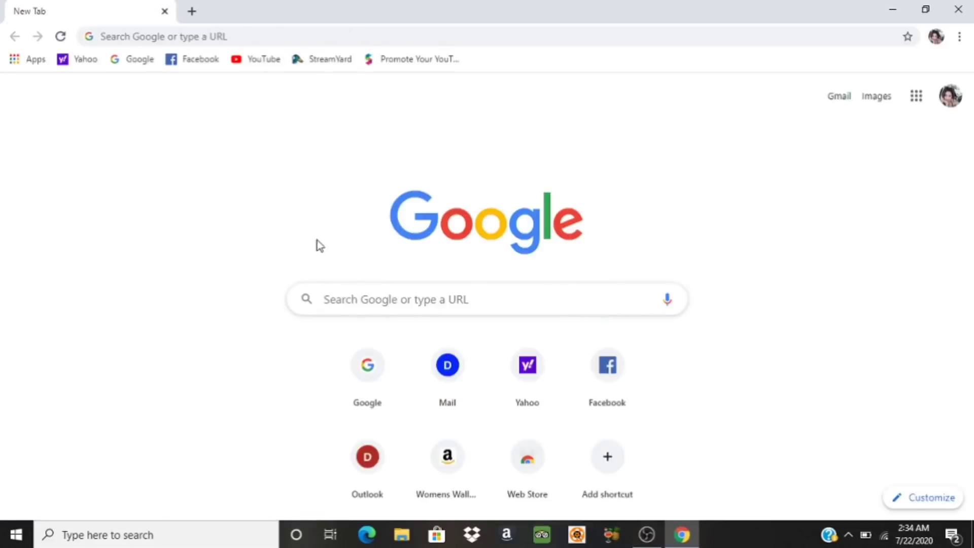
pyautogui.moveTo(276, 193)
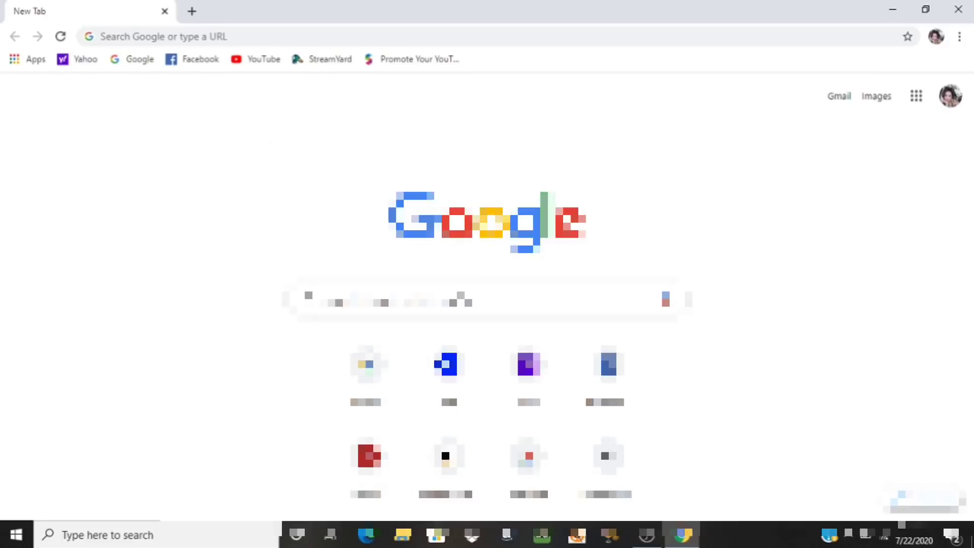
pyautogui.moveTo(263, 59)
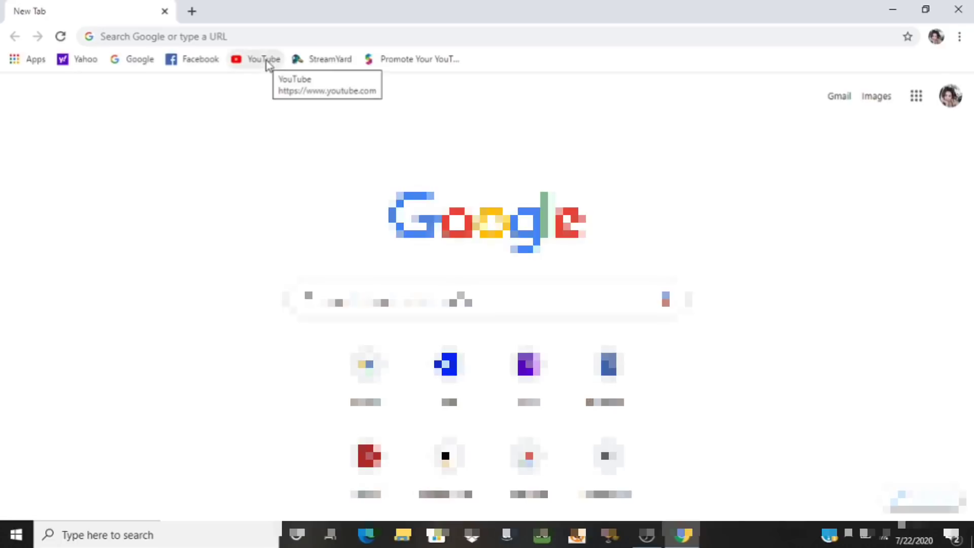
pyautogui.click(255, 59)
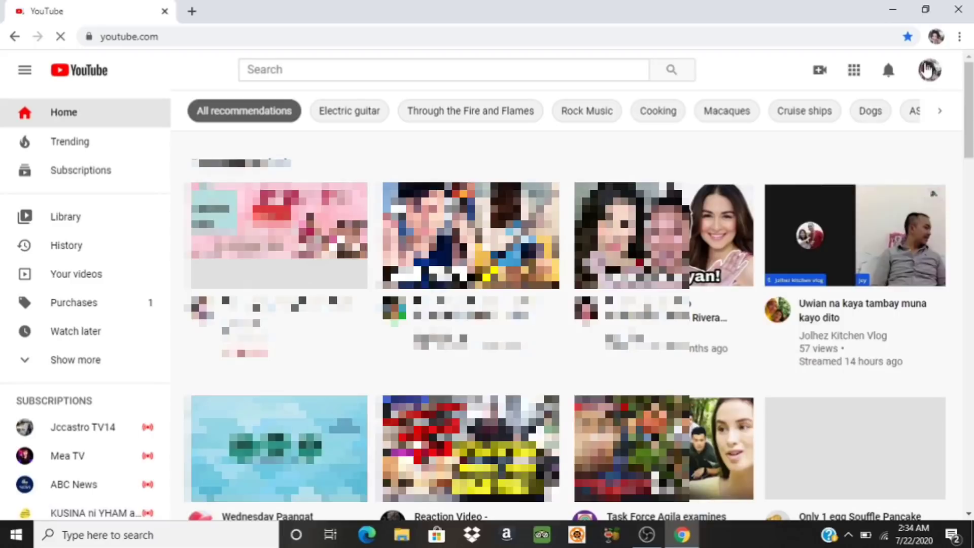
pyautogui.click(930, 69)
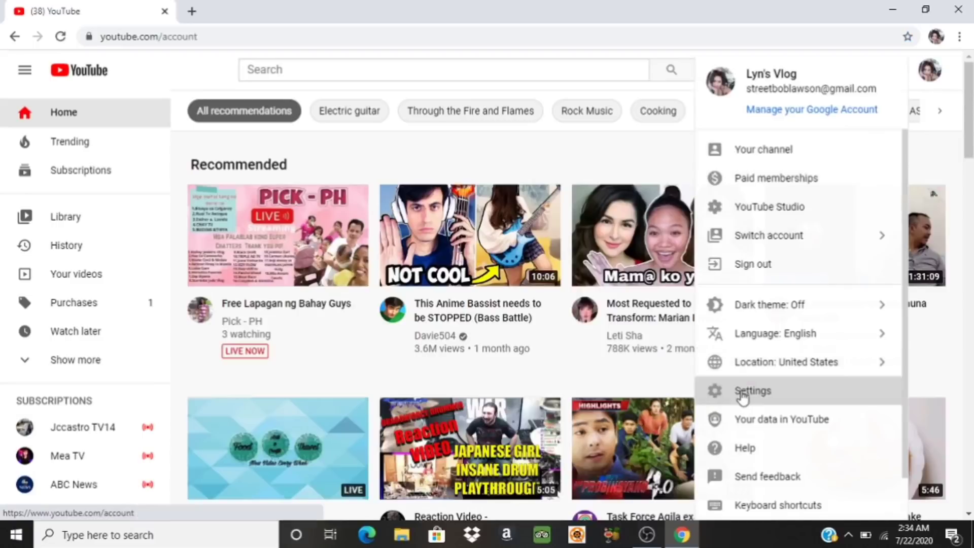
# - Go from YouTube Settings to the channel's Status and features page and review it
pyautogui.click(752, 390)
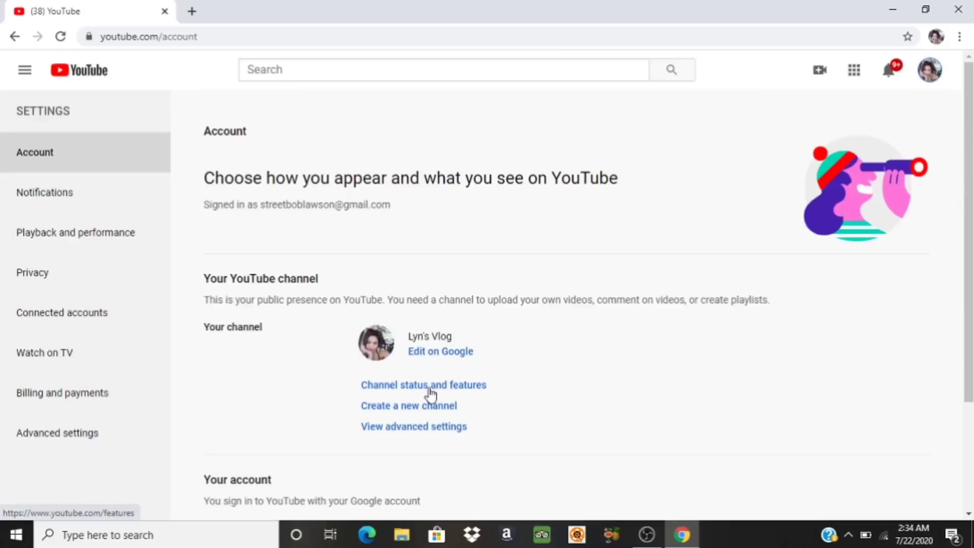
pyautogui.click(423, 385)
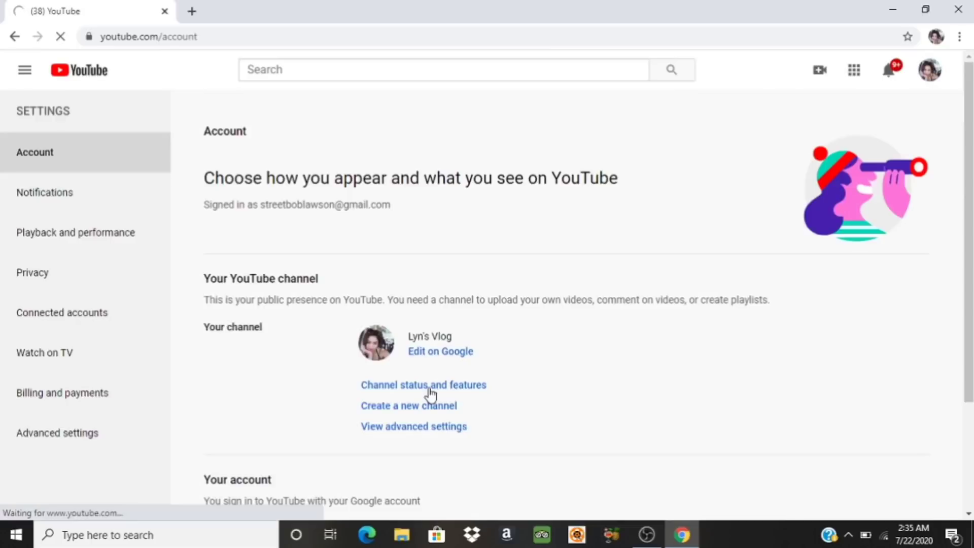
pyautogui.click(423, 385)
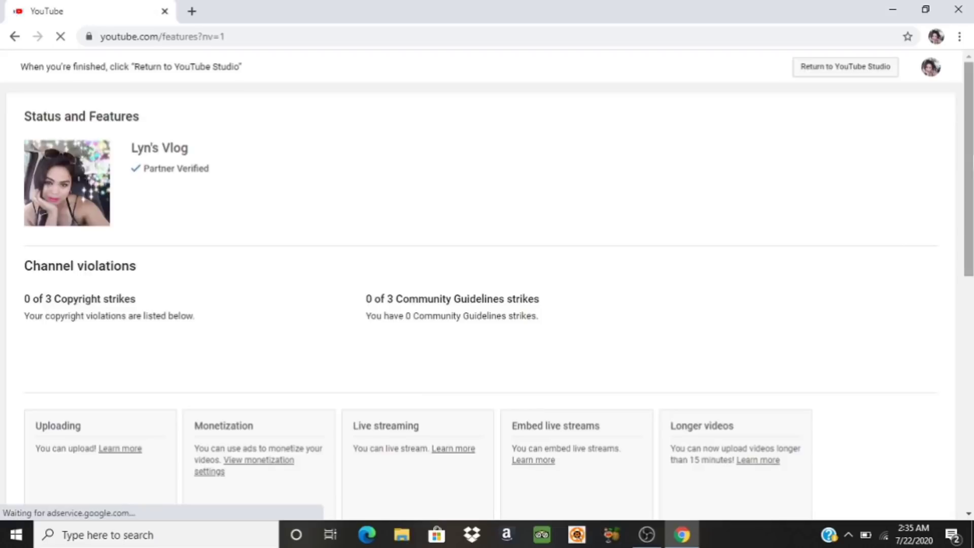
pyautogui.scroll(-3)
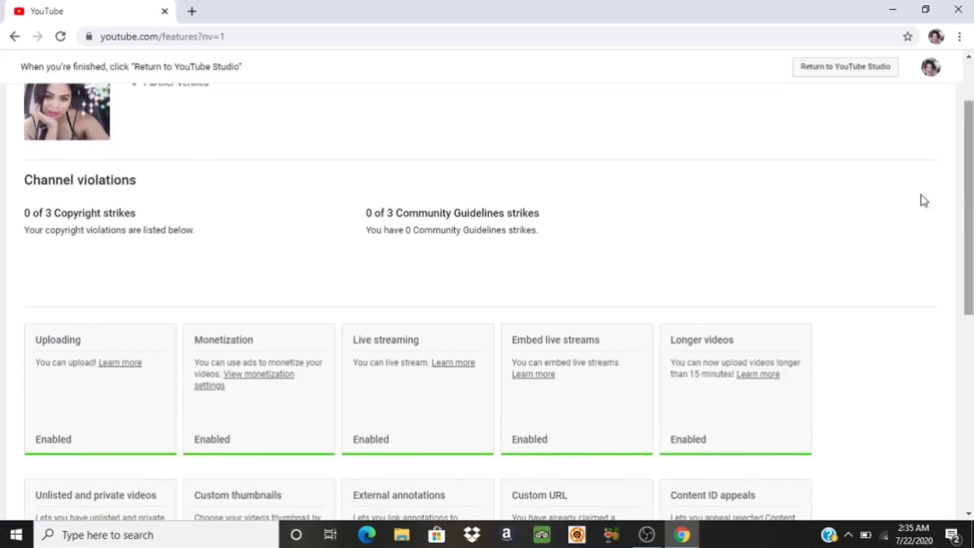
pyautogui.moveTo(241, 355)
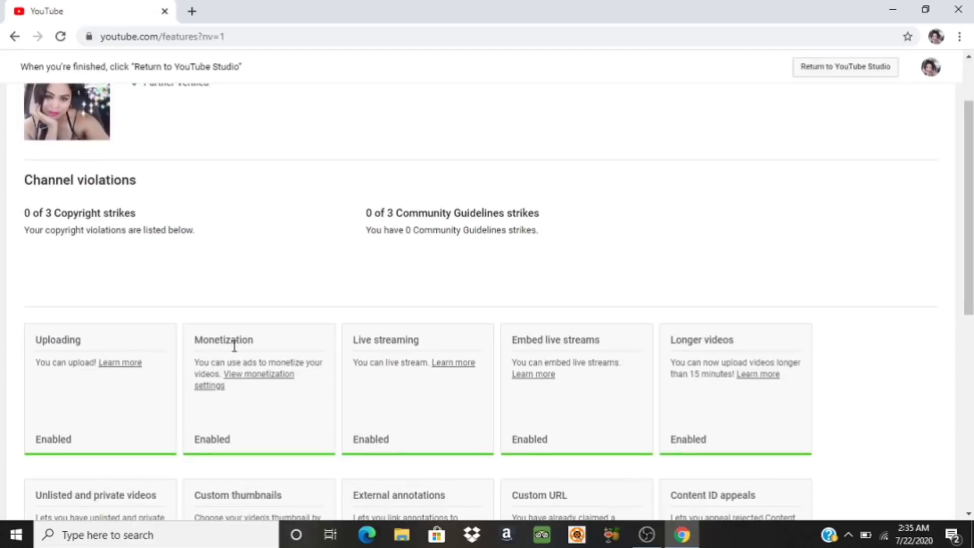
pyautogui.moveTo(258, 374)
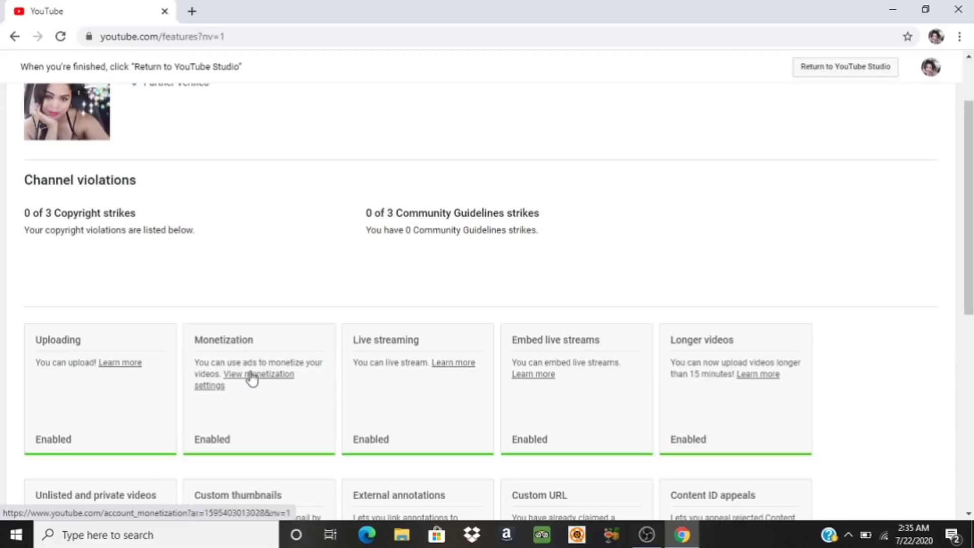
# - View monetization settings, then follow the 'Creator Support team' link to the help article
pyautogui.click(258, 378)
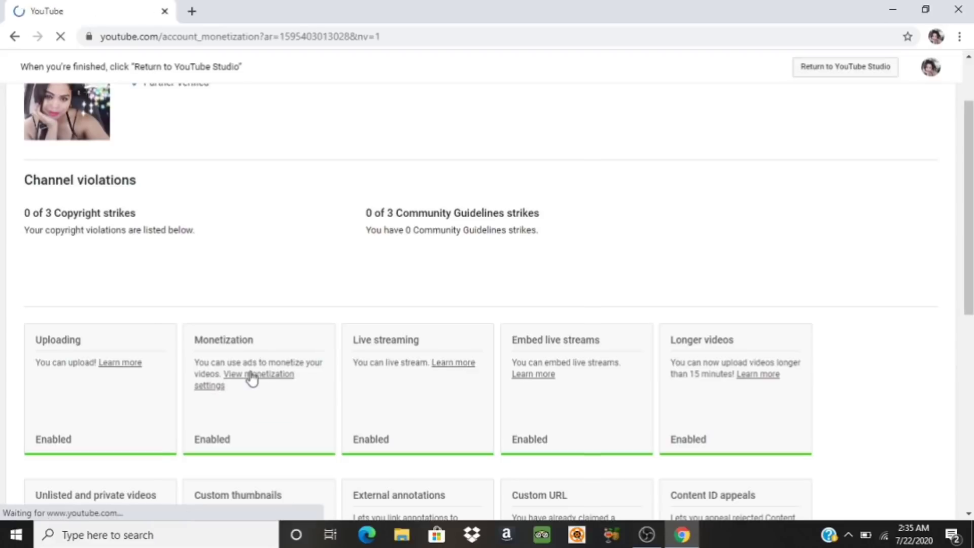
pyautogui.click(258, 373)
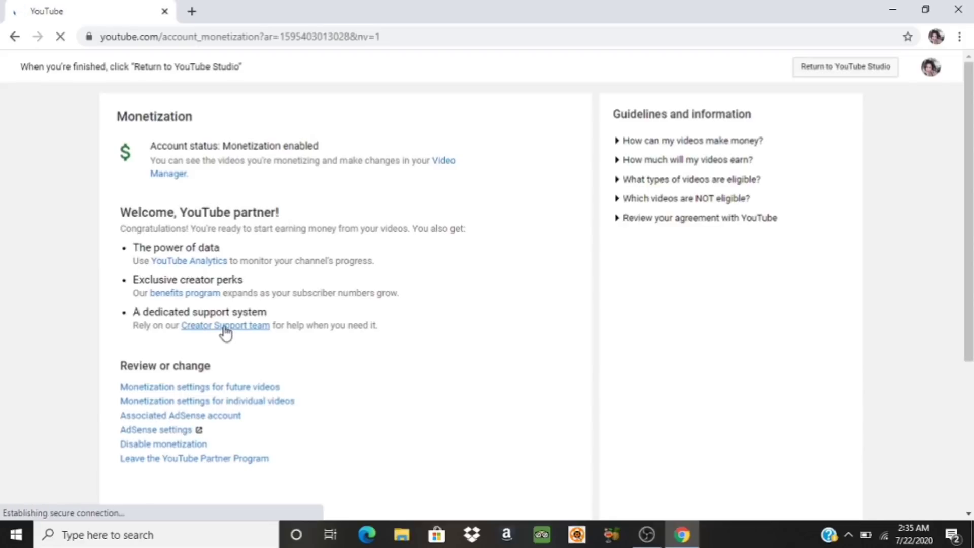
pyautogui.click(225, 324)
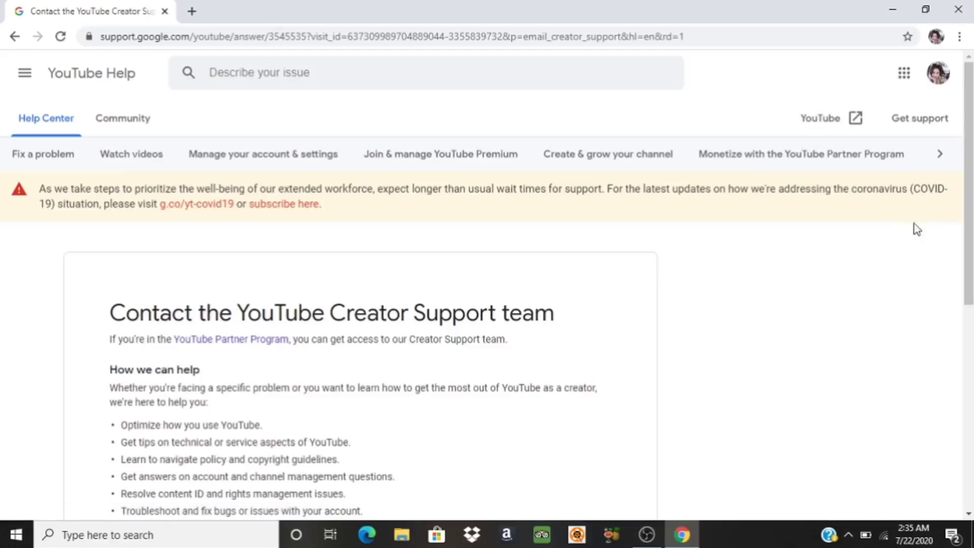
# - Expand the Chat section under Computer and pick 'Chat in English' from the language table
pyautogui.scroll(-3)
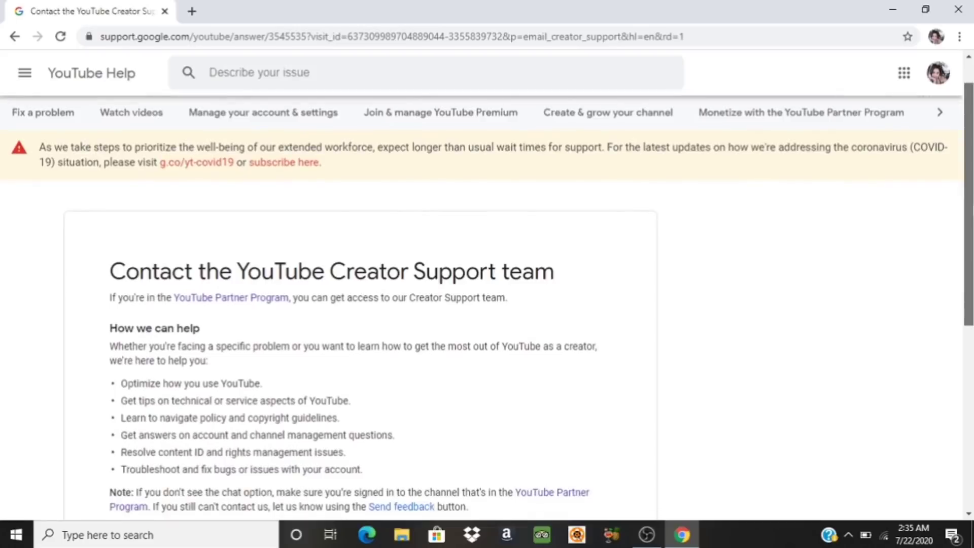
pyautogui.scroll(-3)
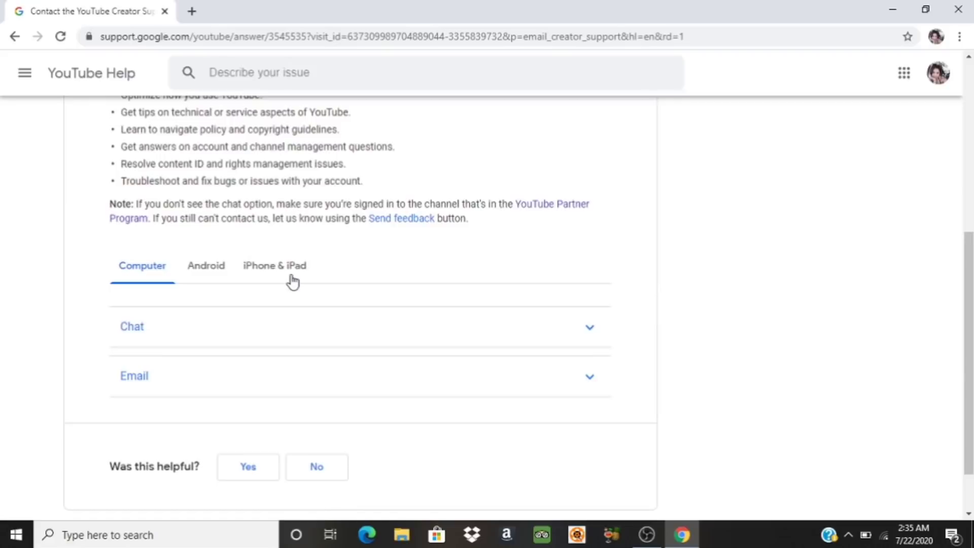
pyautogui.moveTo(156, 335)
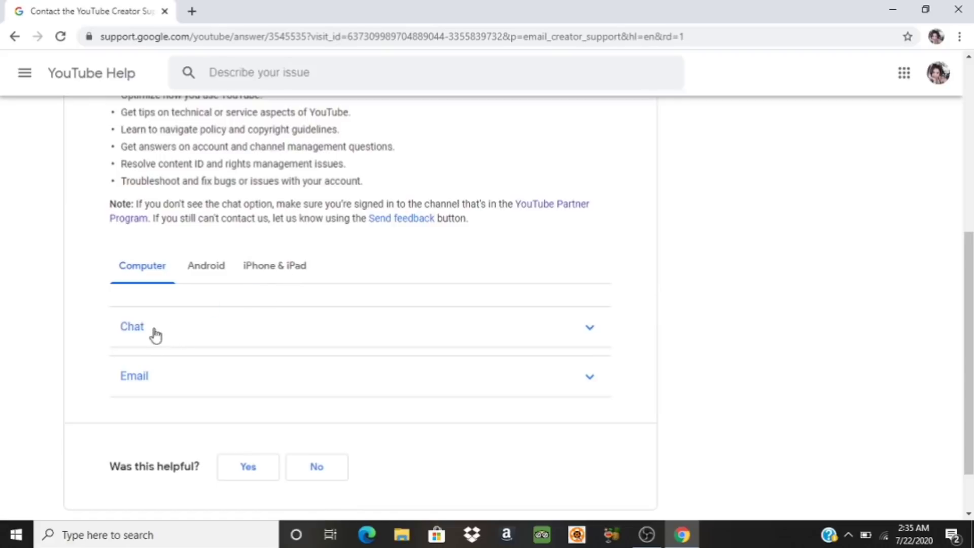
pyautogui.moveTo(577, 347)
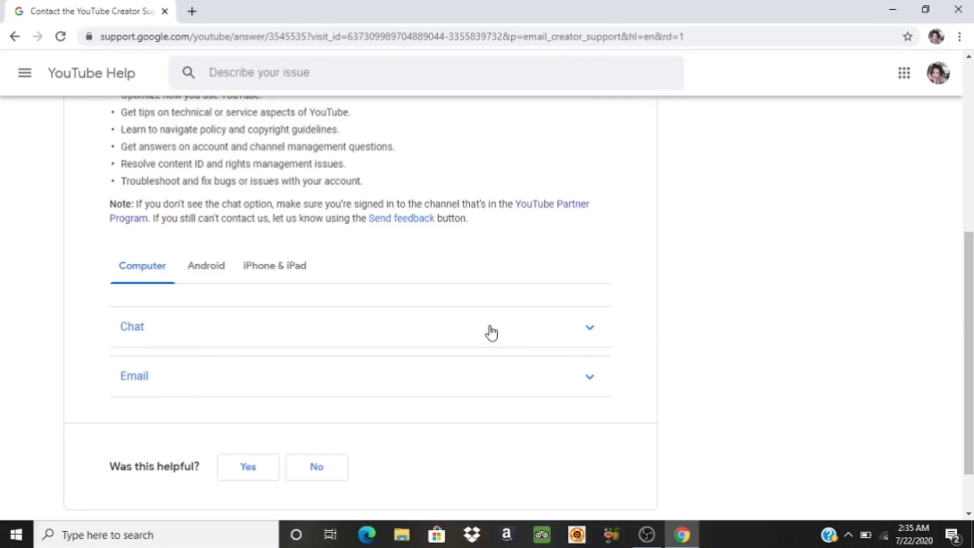
pyautogui.click(132, 327)
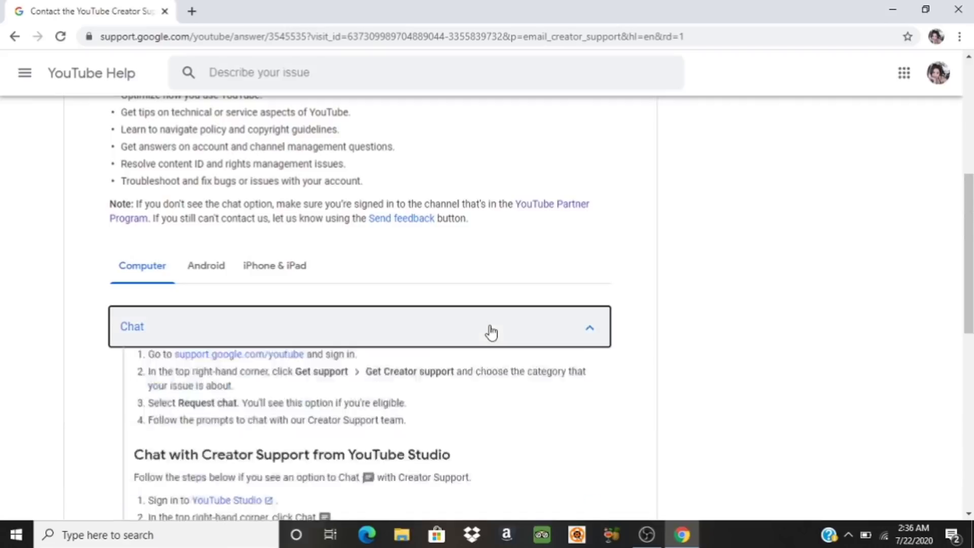
pyautogui.scroll(-3)
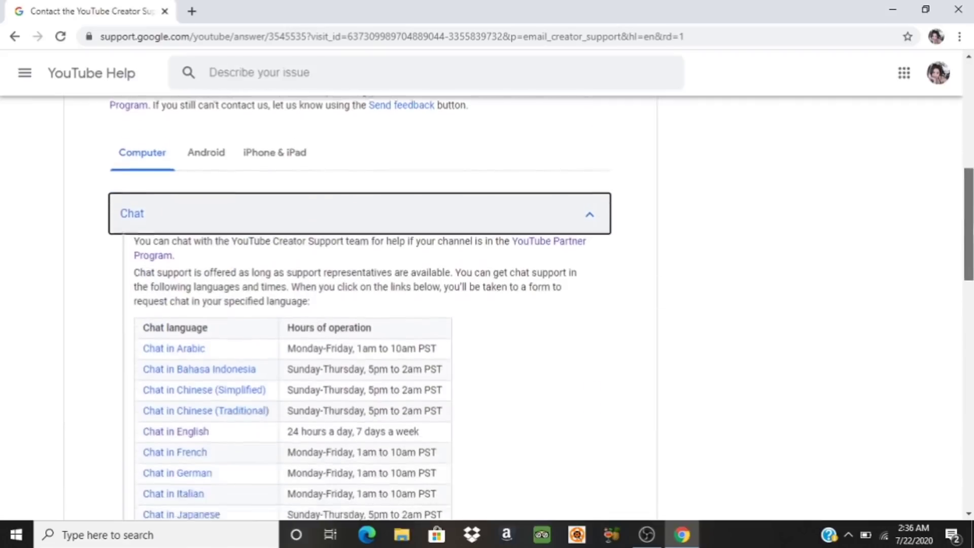
pyautogui.scroll(-3)
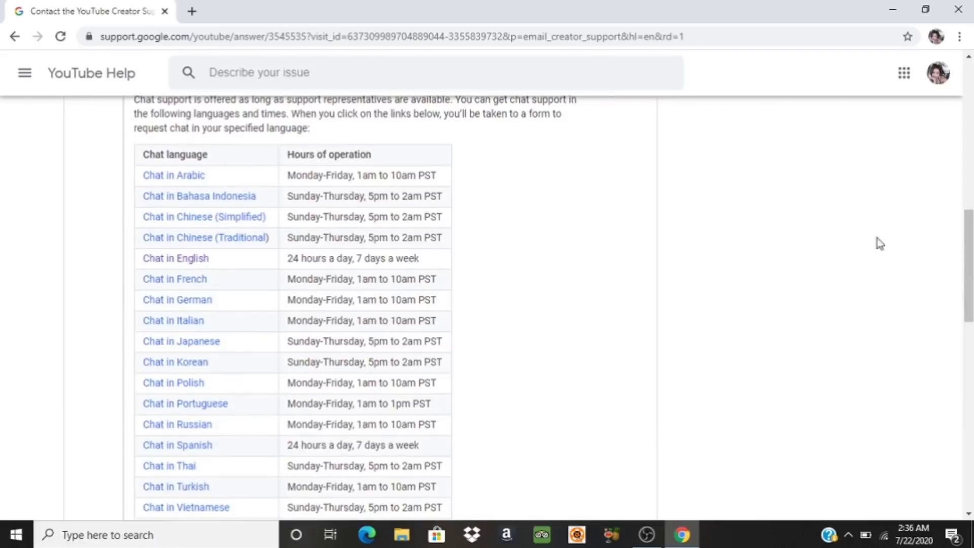
pyautogui.moveTo(208, 188)
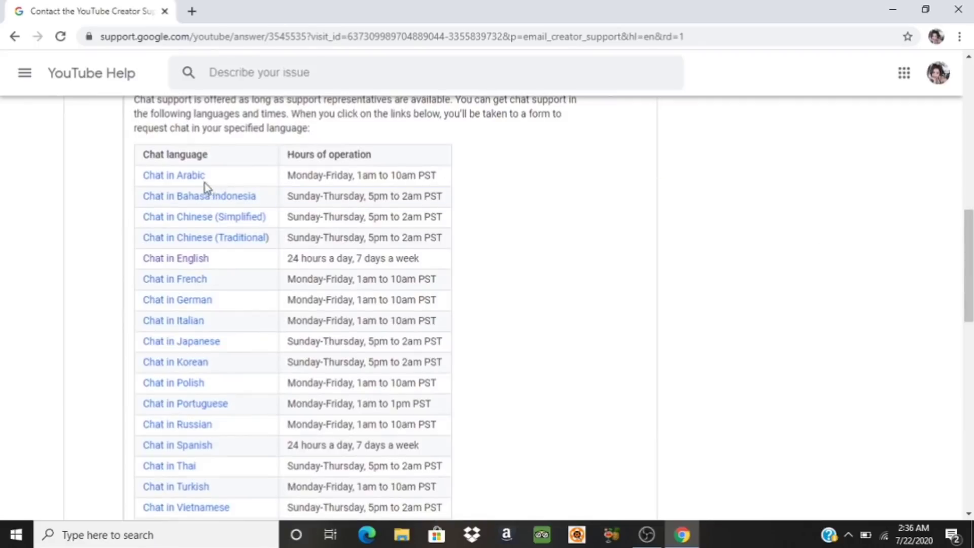
pyautogui.moveTo(247, 236)
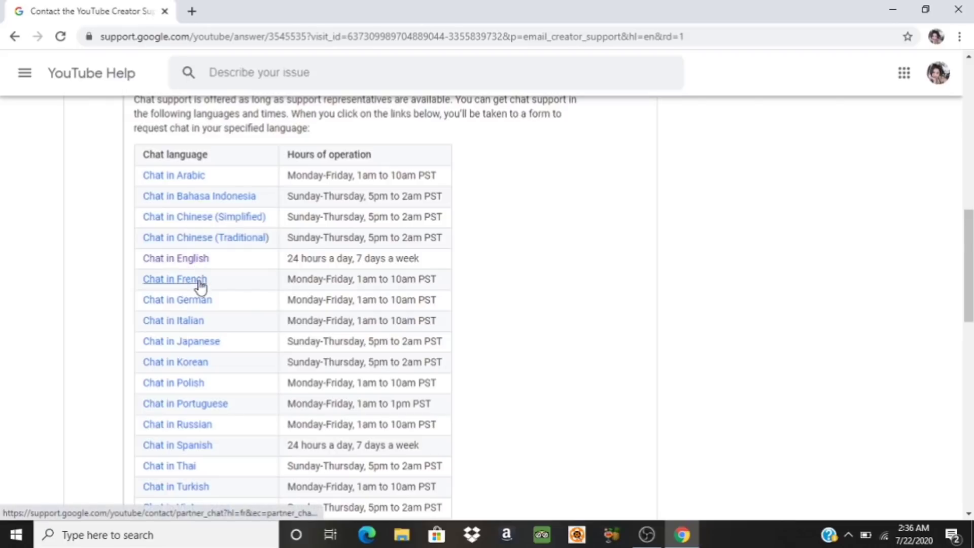
pyautogui.moveTo(199, 443)
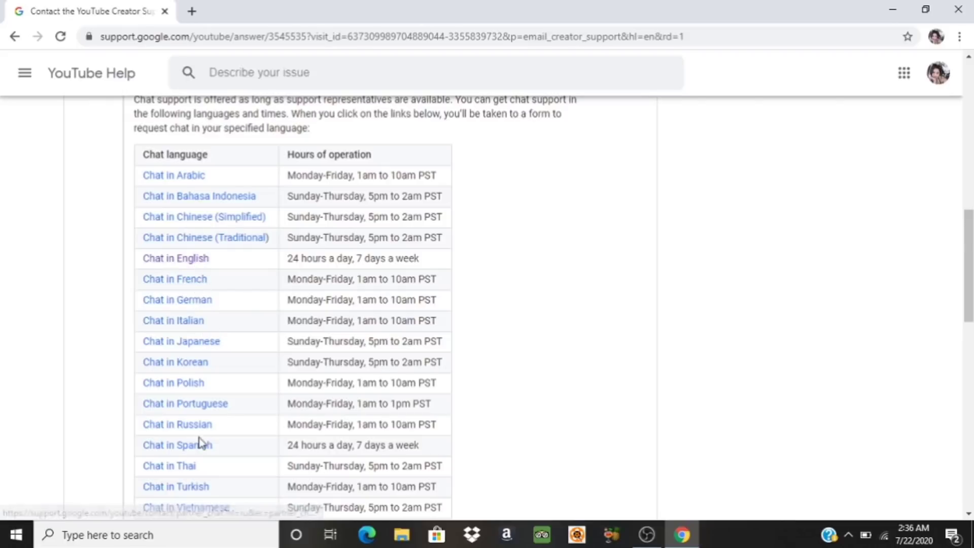
pyautogui.scroll(-3)
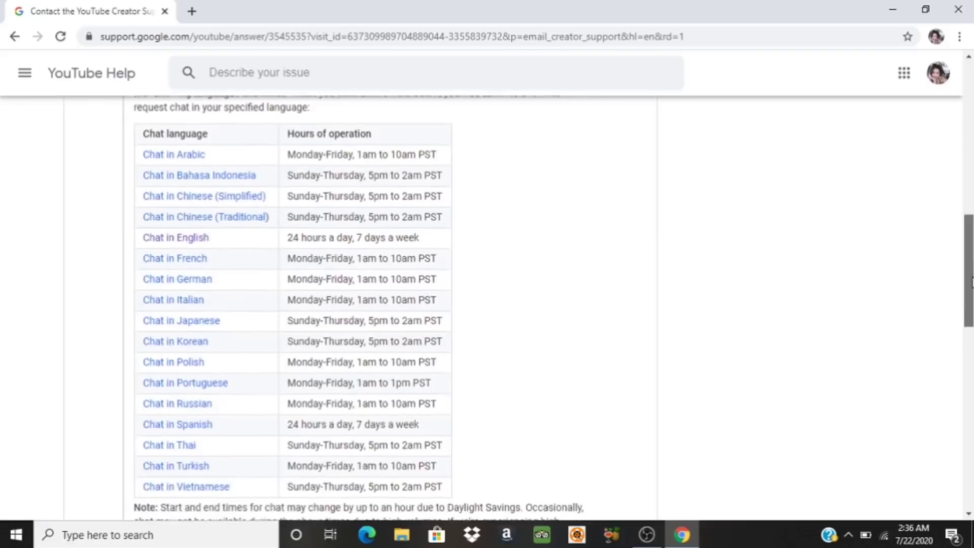
pyautogui.click(175, 300)
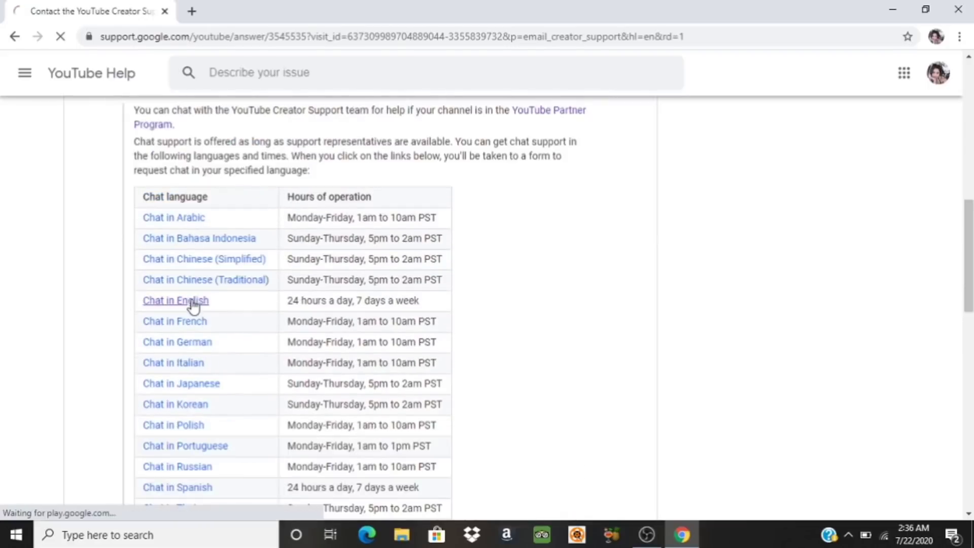
# - Select 'Chat in English' again to load the 'Chat with a member of our team' form
pyautogui.click(175, 301)
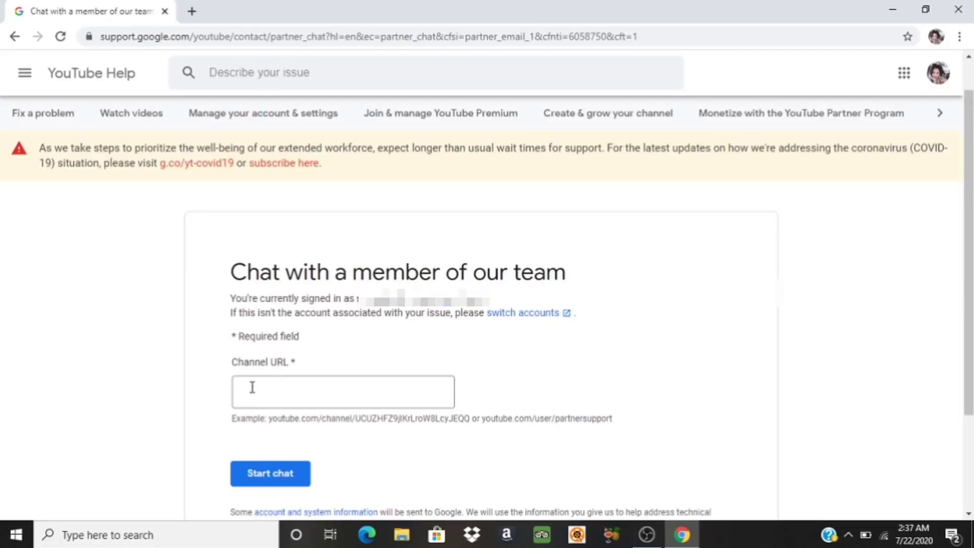
pyautogui.moveTo(363, 339)
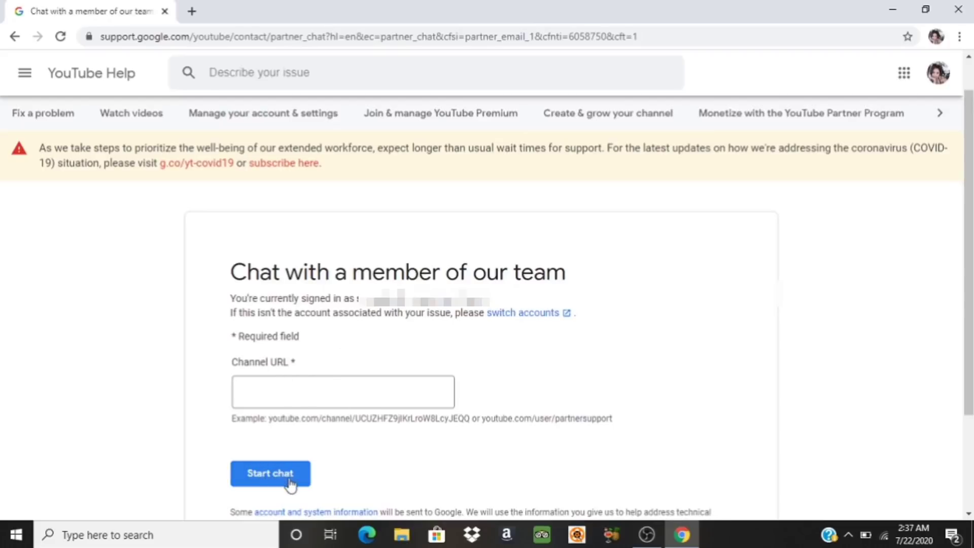
pyautogui.moveTo(270, 452)
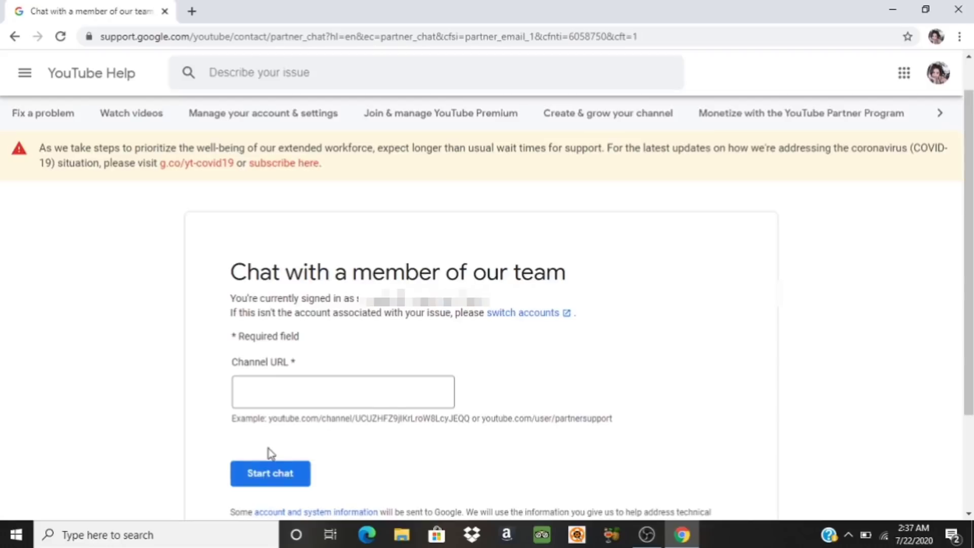